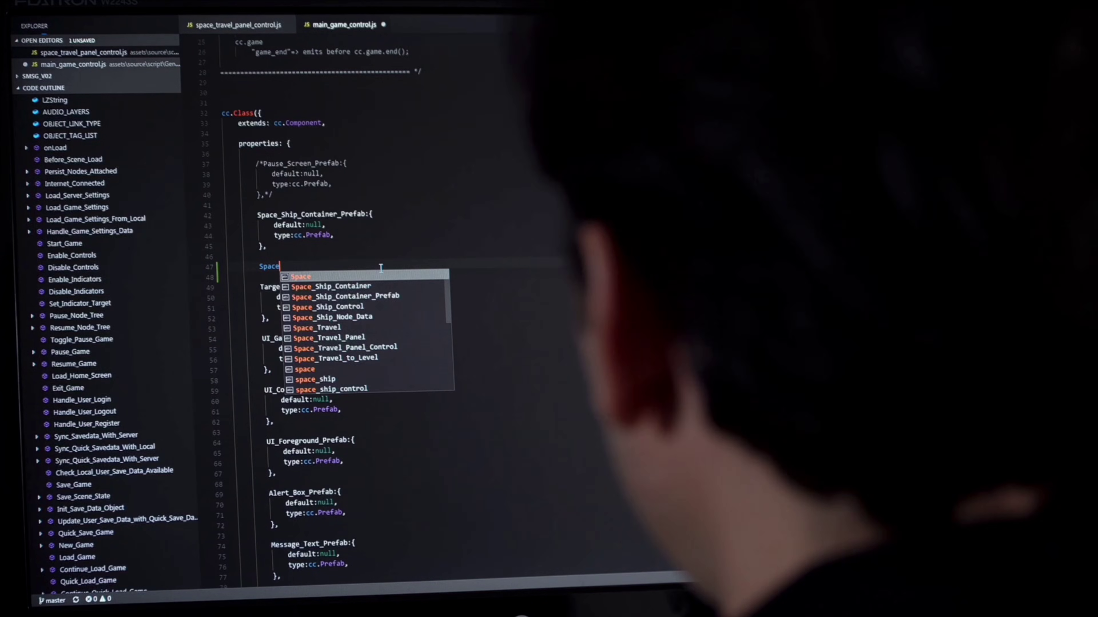
pyautogui.write('_Ship')
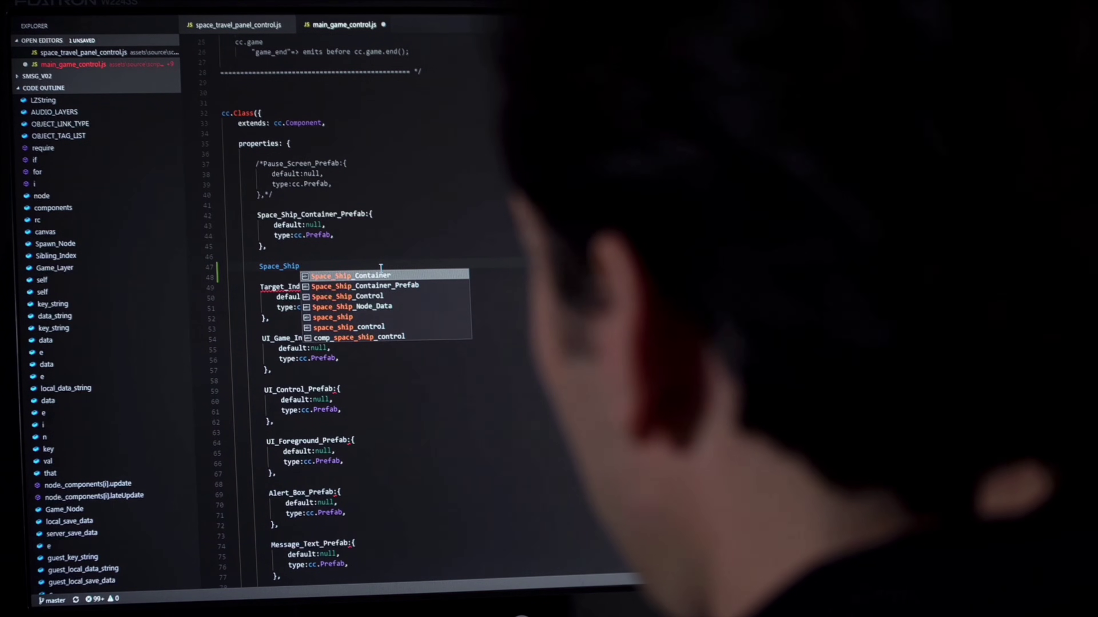